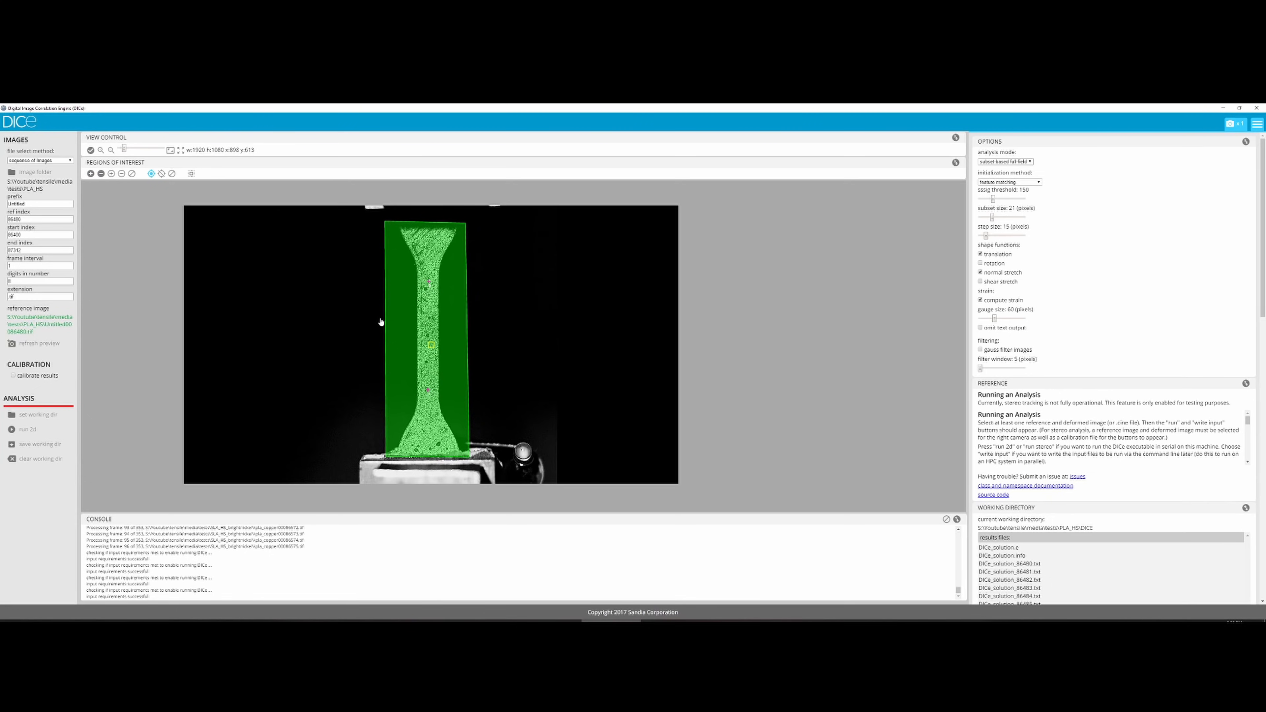
Step: Run the 2D correlation analysis and confirm overwriting the existing results files
{"action": "left_click", "coordinate": [26, 429]}
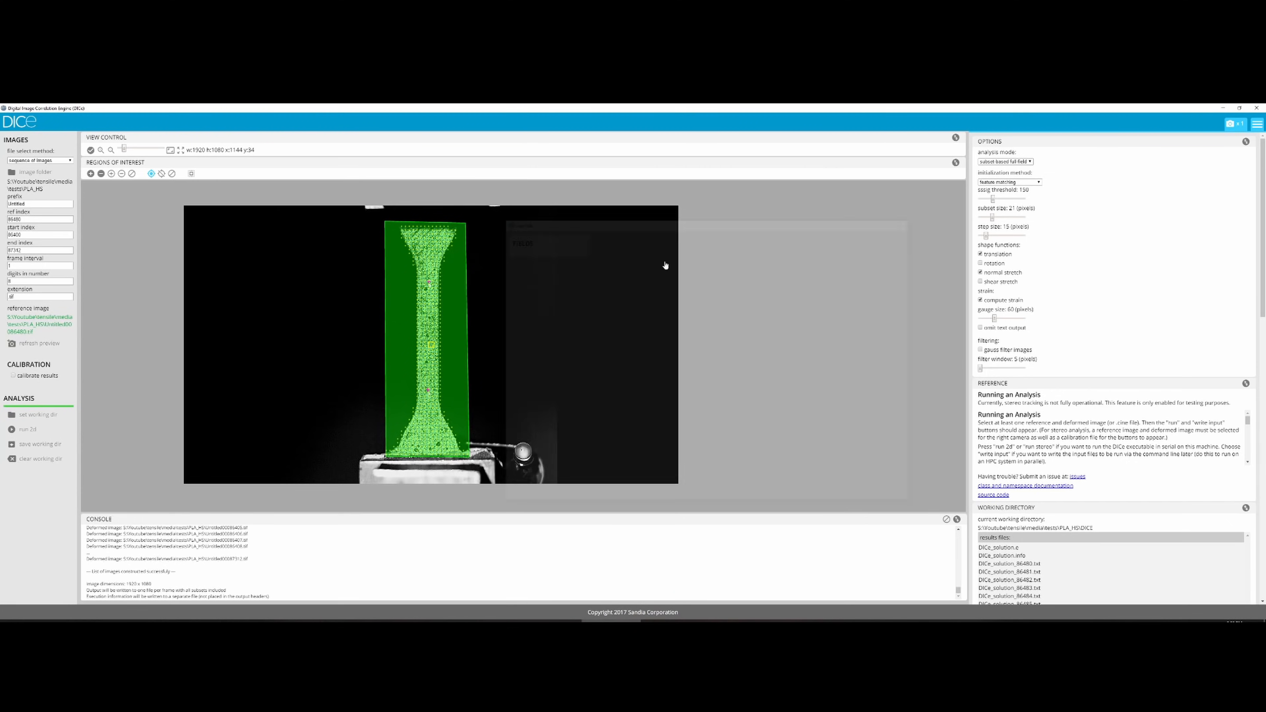
{"action": "left_click", "coordinate": [28, 429]}
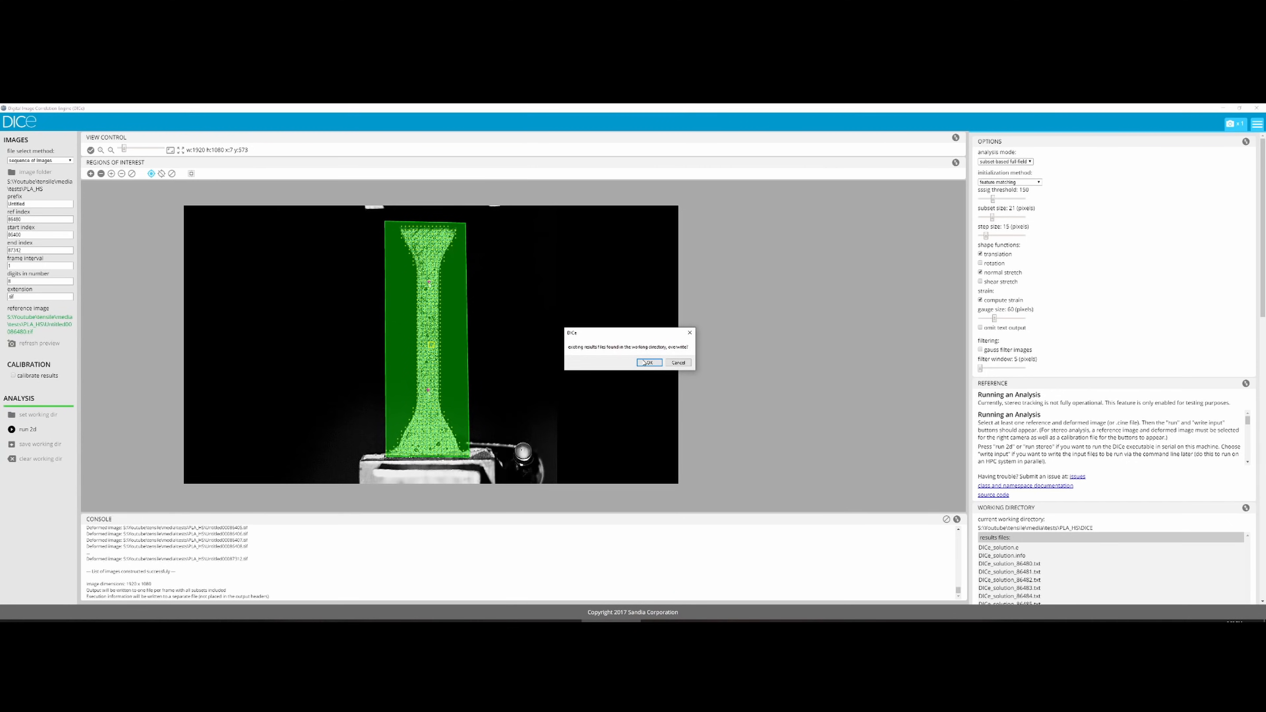
{"action": "left_click", "coordinate": [649, 363]}
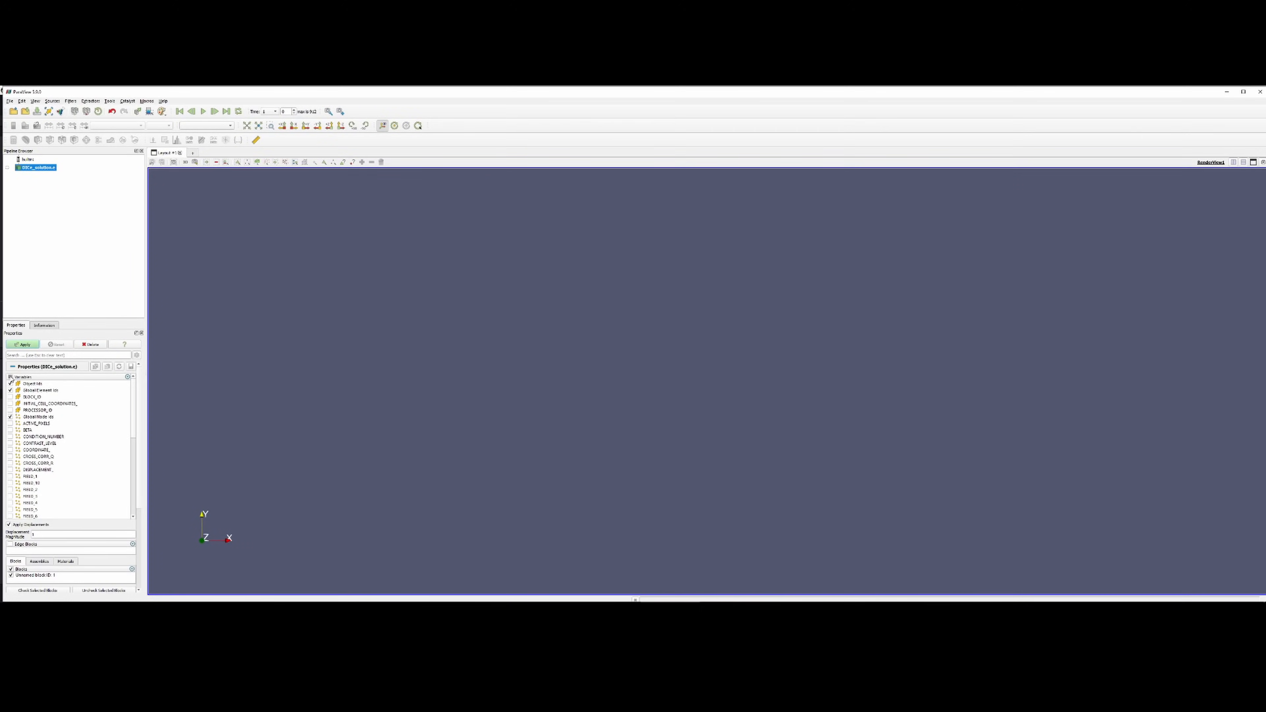
Step: Triangulate DICe_solution.e with Delaunay 2D as points coloured by DISPLACEMENT Magnitude
{"action": "left_click", "coordinate": [70, 100]}
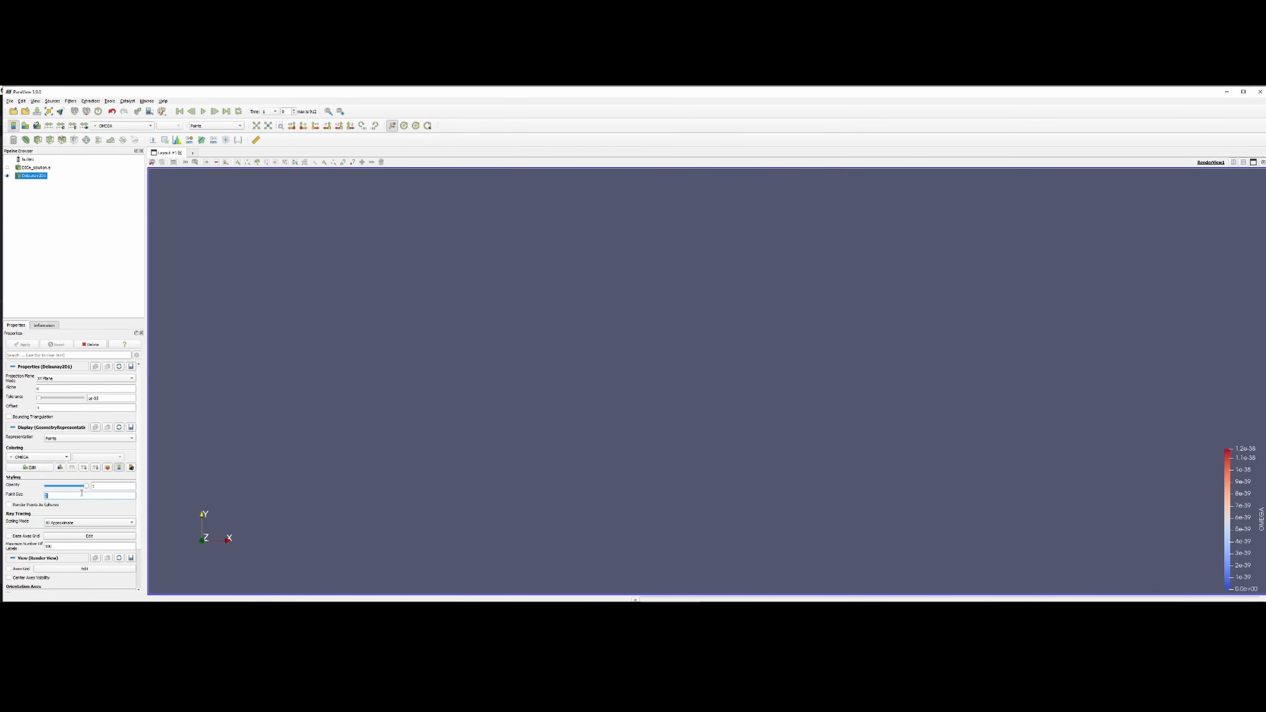
{"action": "left_click", "coordinate": [40, 456]}
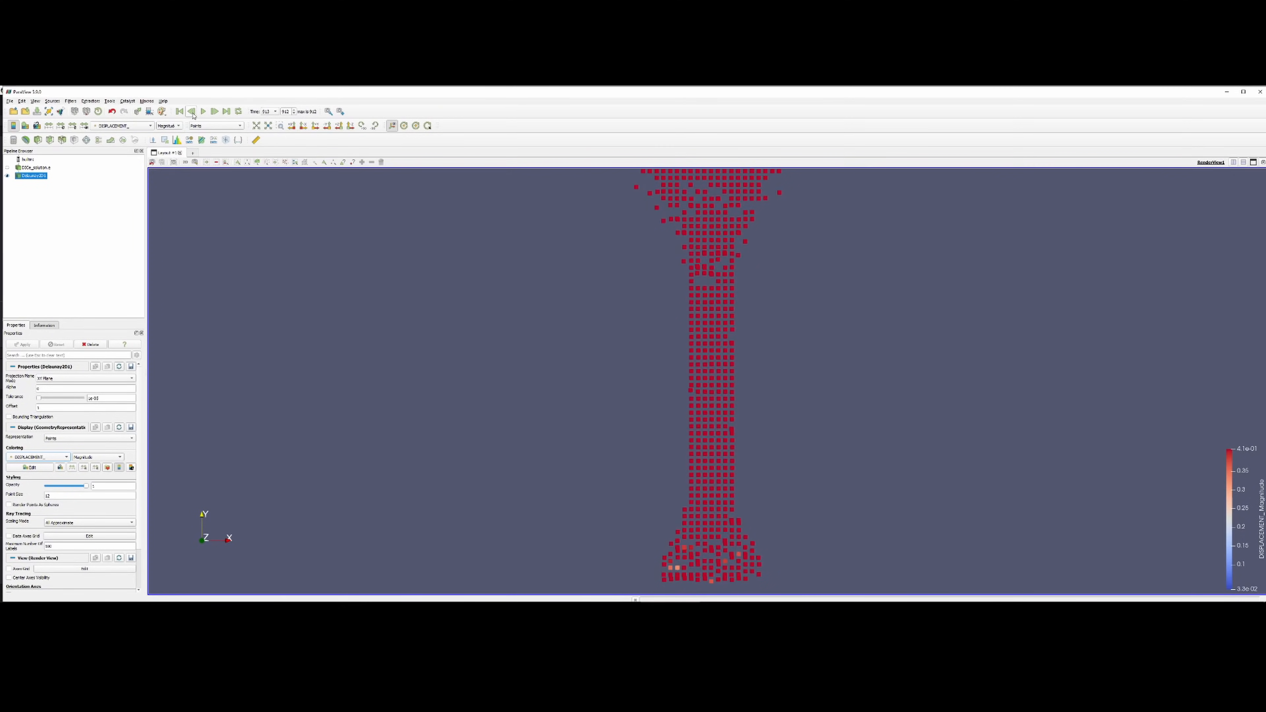
{"action": "left_click", "coordinate": [181, 111]}
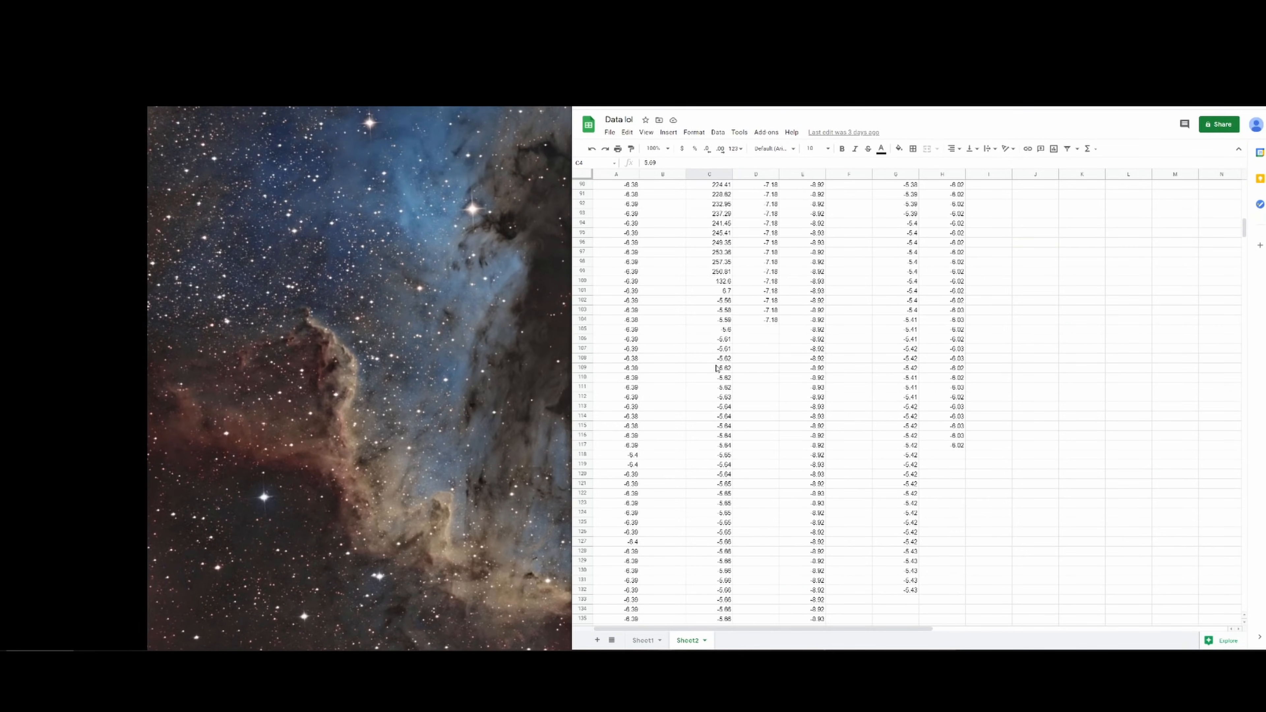
Step: Copy the stress column from Sheet2 into stress.txt and close the file
{"action": "left_click_drag", "start_coordinate": [709, 184], "coordinate": [709, 291]}
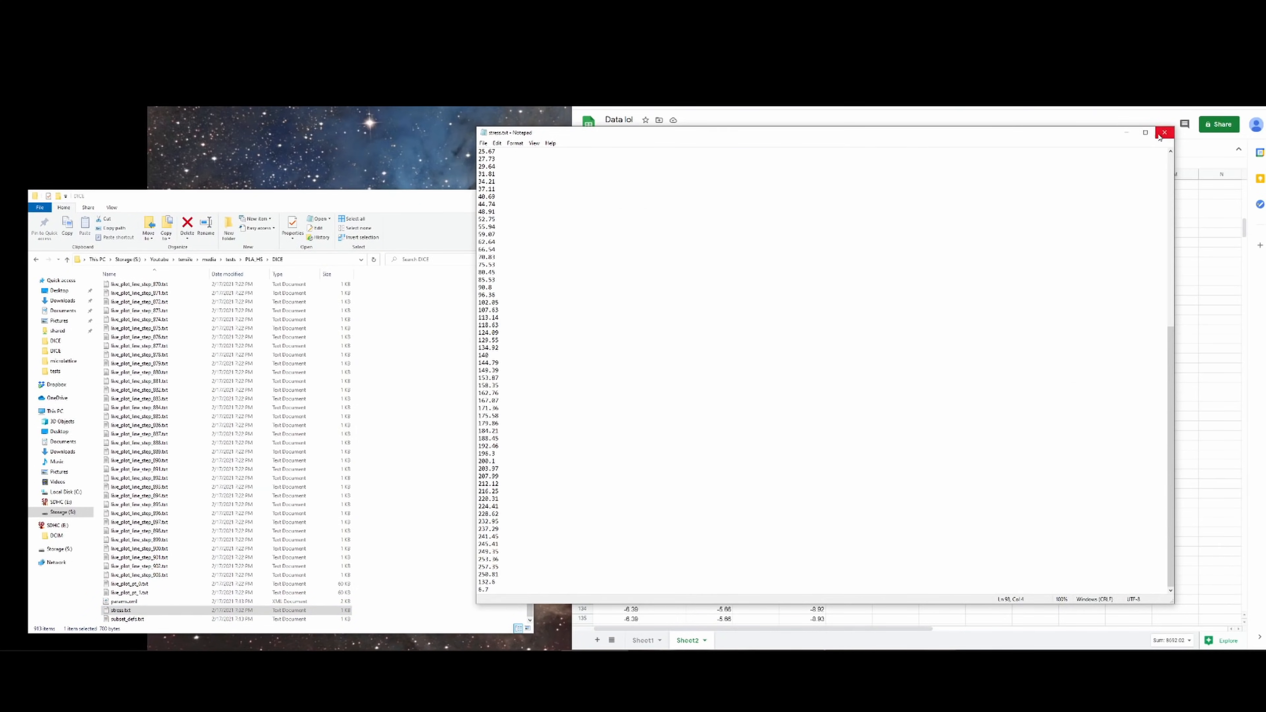
{"action": "left_click", "coordinate": [1166, 132]}
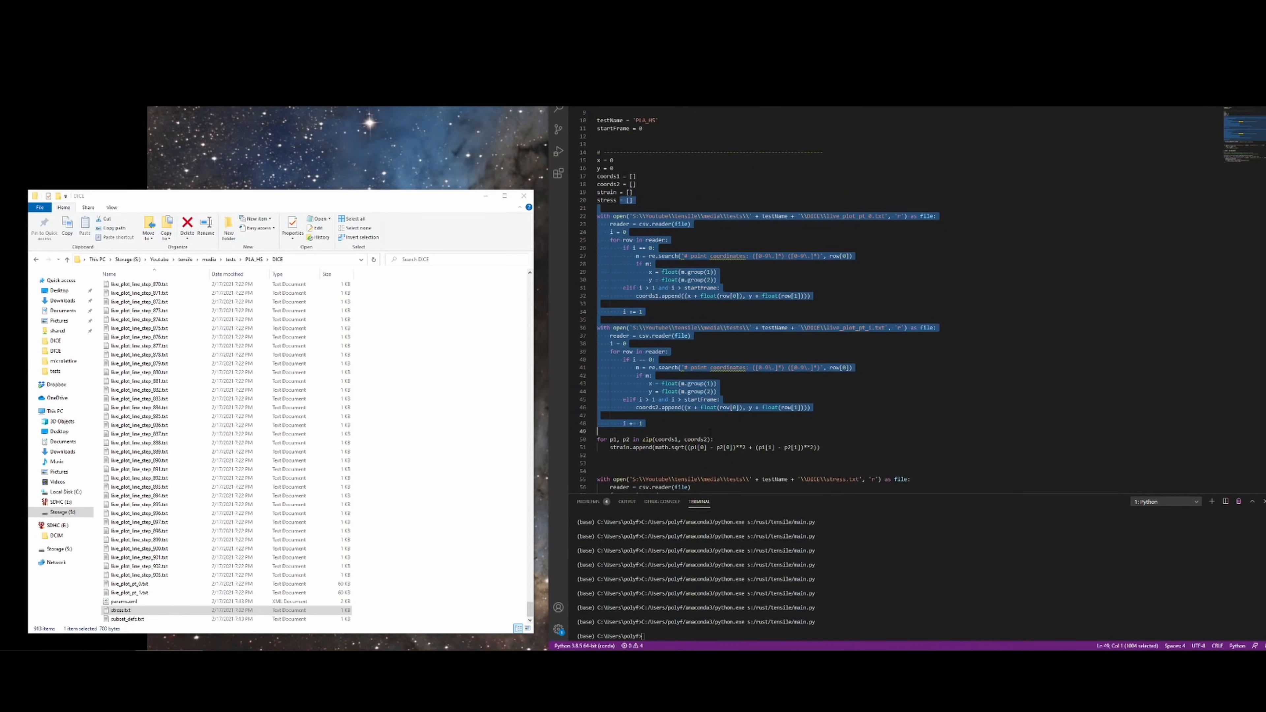
Step: Run main.py to combine line-plot strain and stress.txt into stress_strain.txt
{"action": "scroll", "scroll_direction": "down", "scroll_amount": 3}
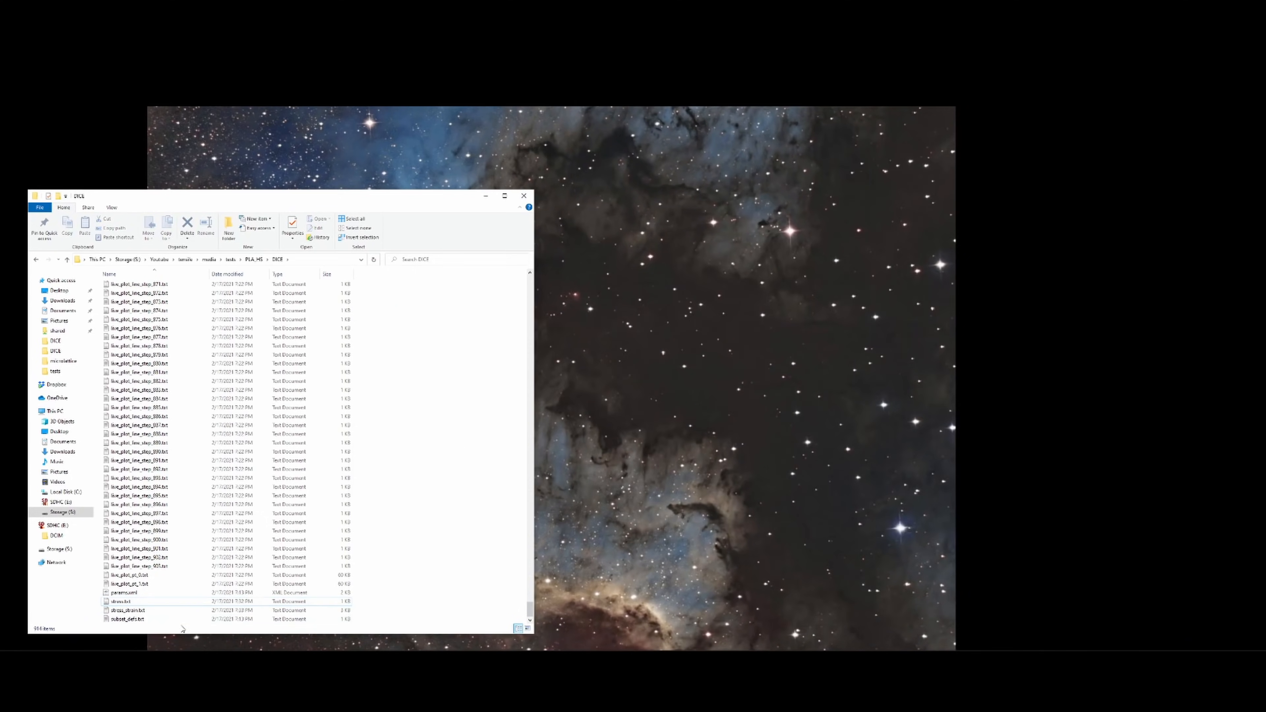
{"action": "double_click", "coordinate": [127, 609]}
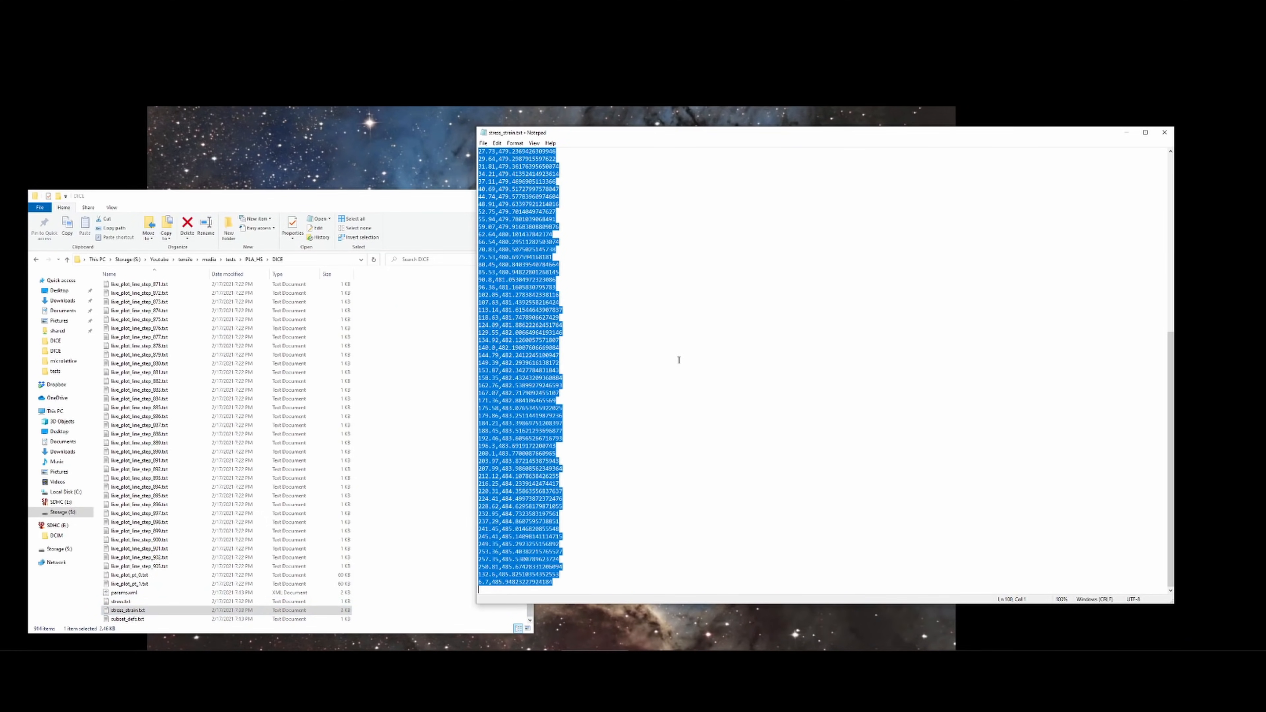
{"action": "left_click", "coordinate": [1165, 132]}
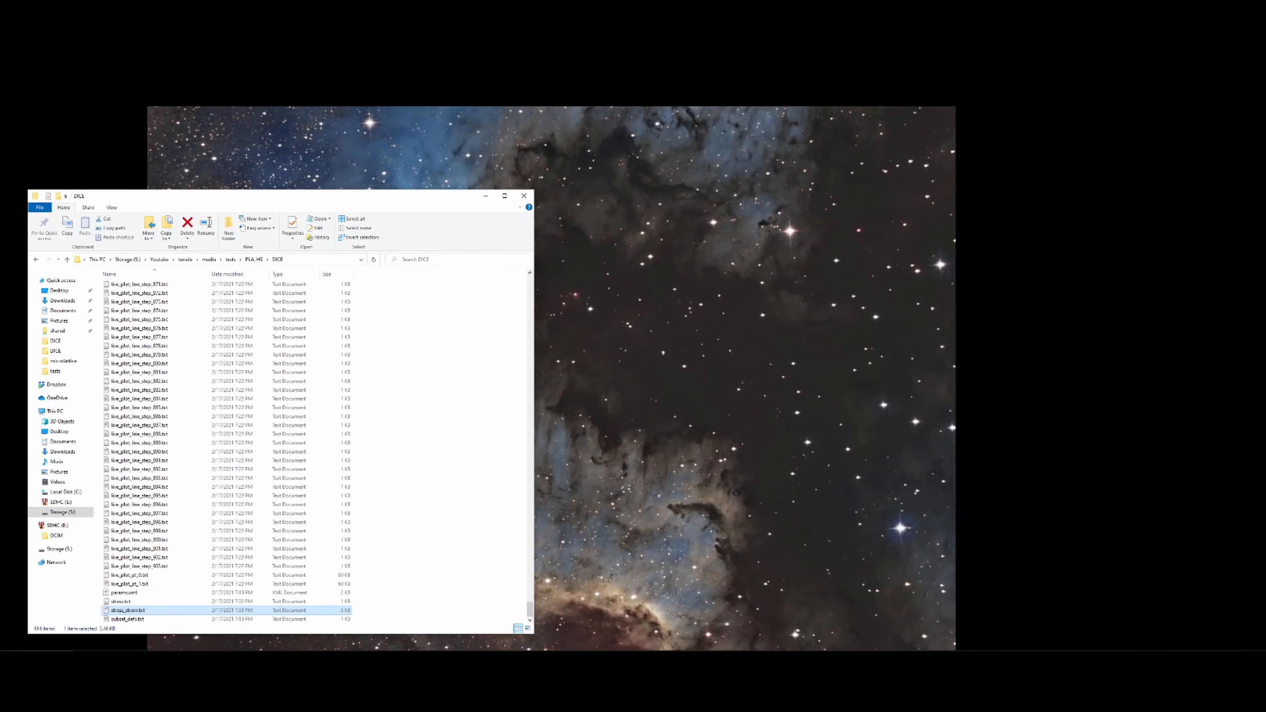